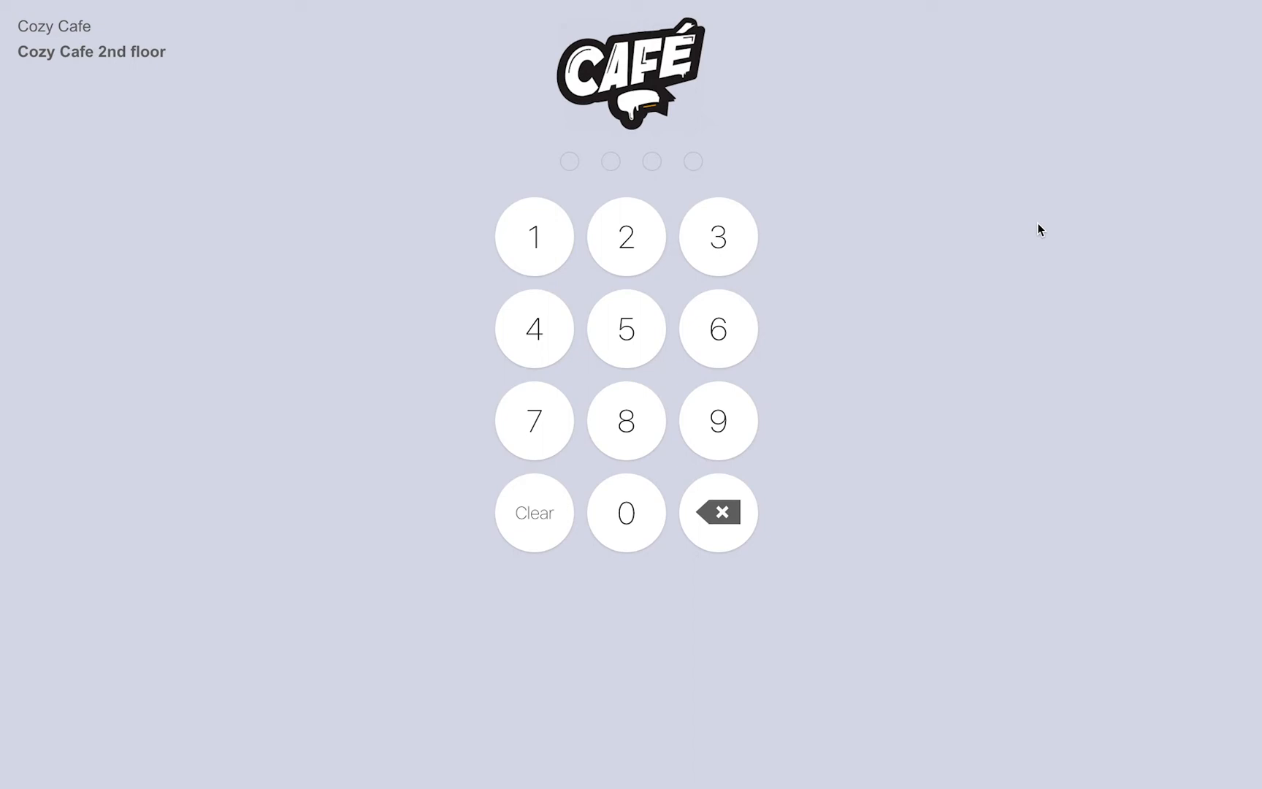
pyautogui.moveTo(1028, 230)
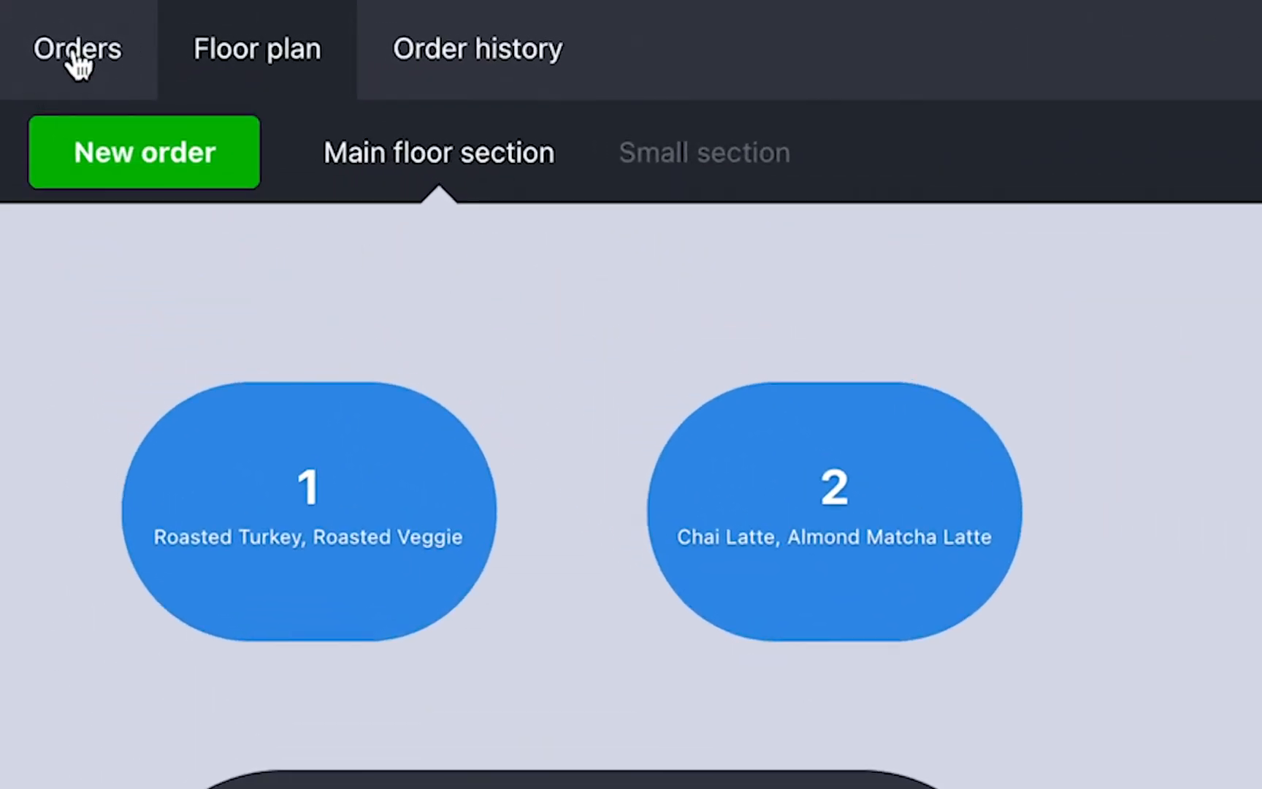
# Step: Switch from the floor plan to the orders list showing 14 orders
pyautogui.click(143, 152)
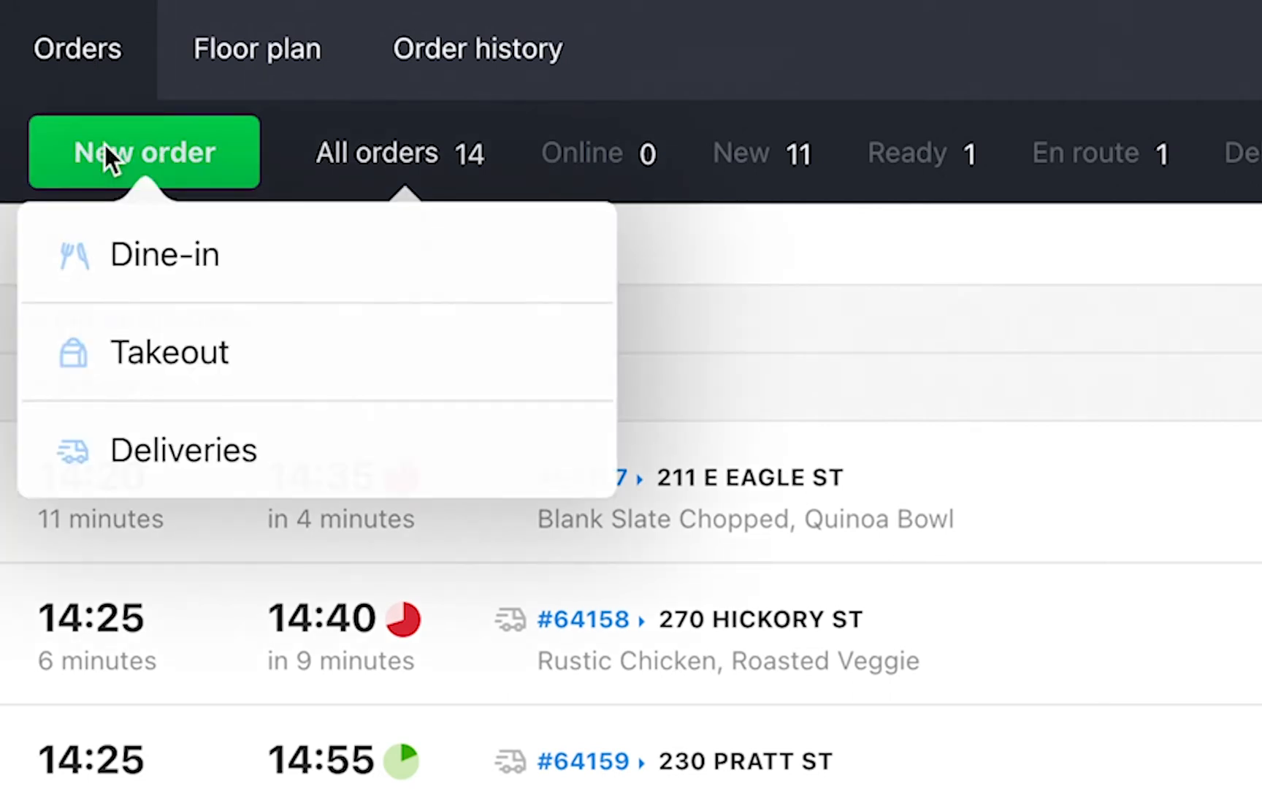
pyautogui.moveTo(128, 205)
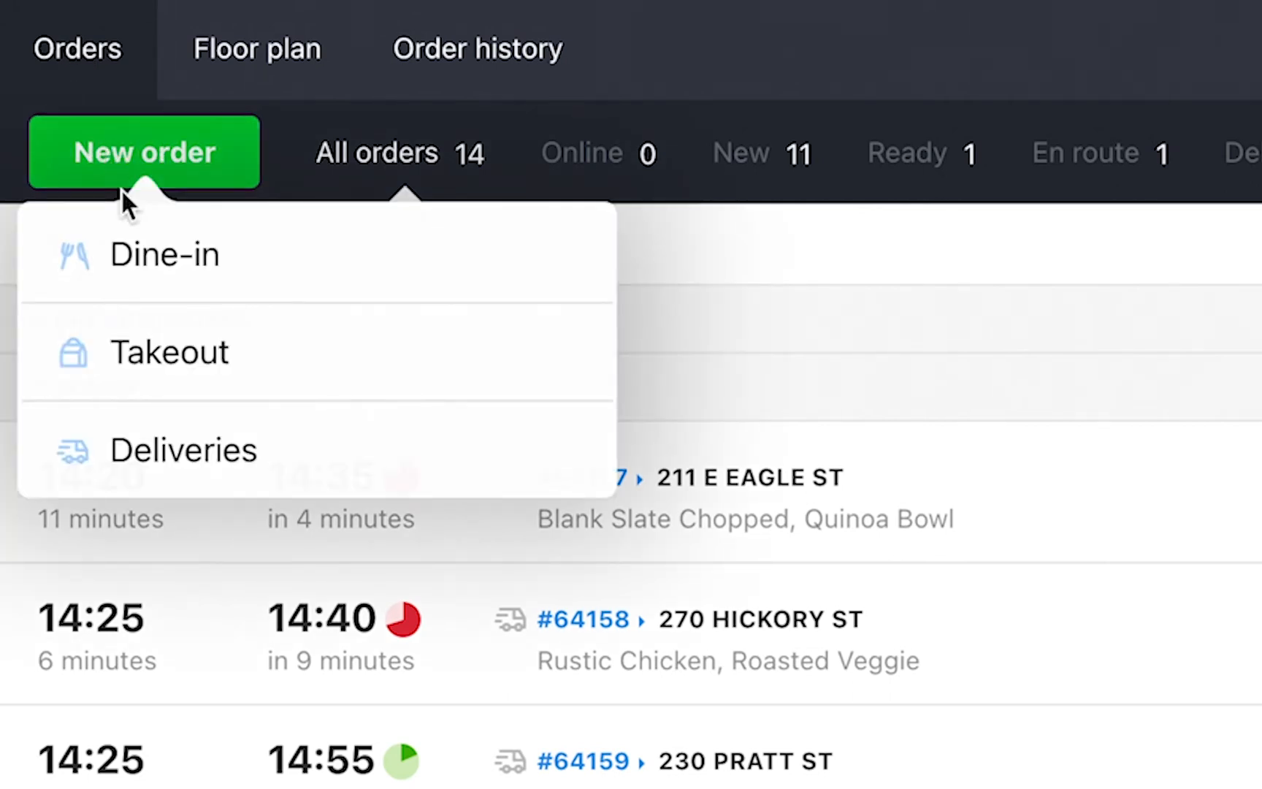
pyautogui.click(164, 254)
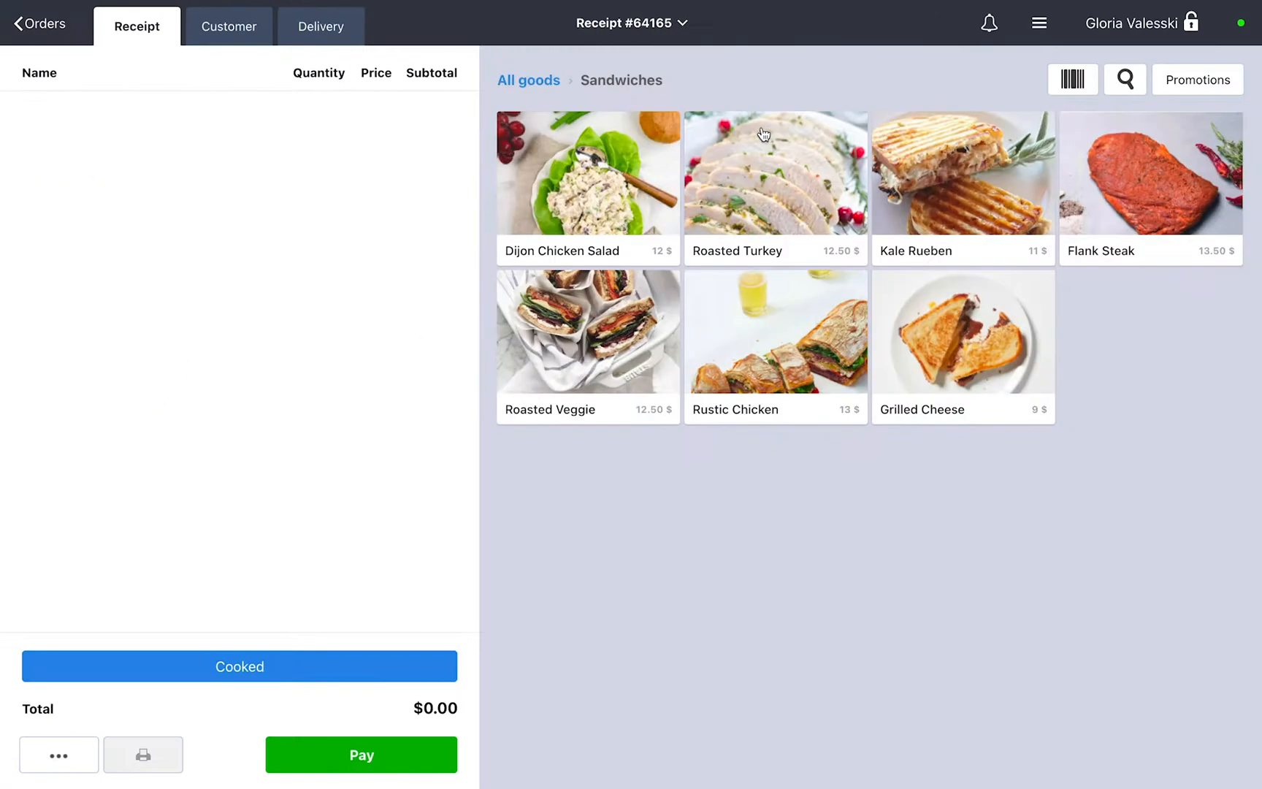
pyautogui.click(775, 332)
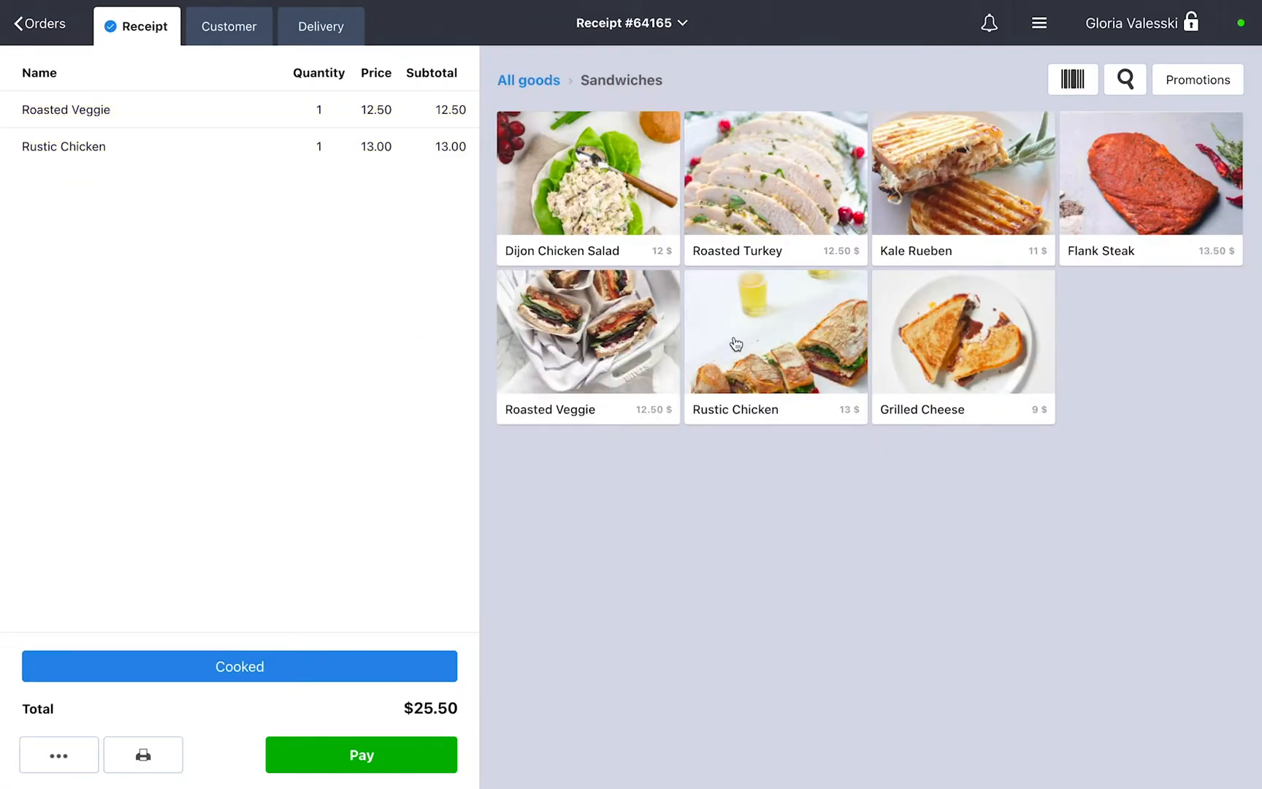
pyautogui.click(228, 26)
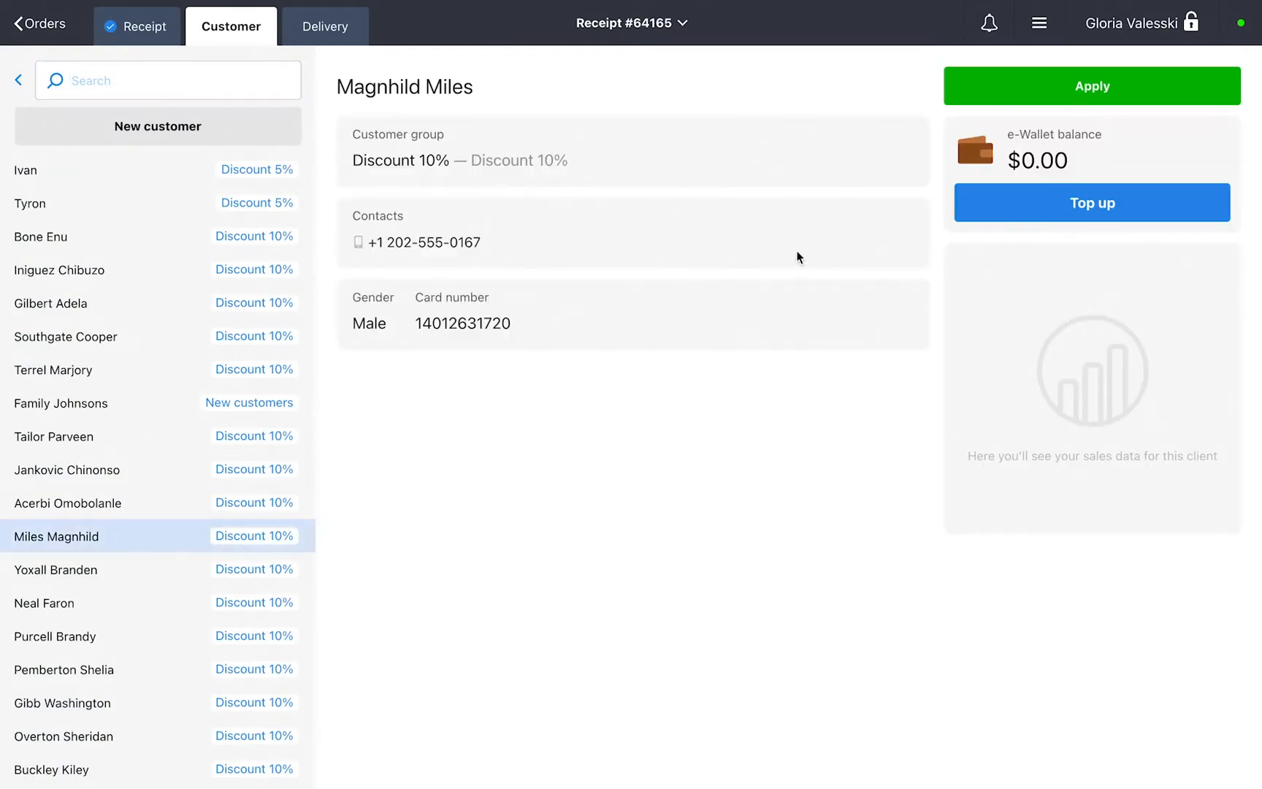
pyautogui.click(324, 26)
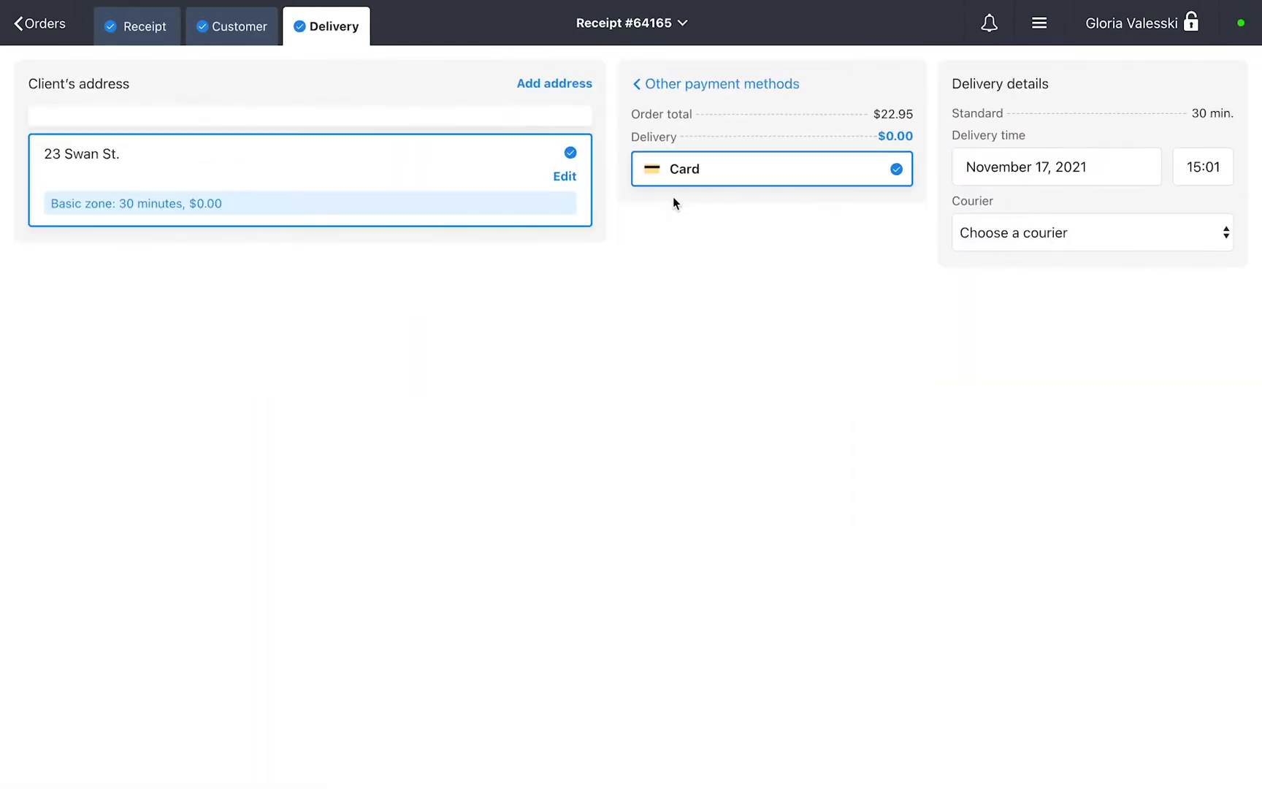
pyautogui.write('16:1')
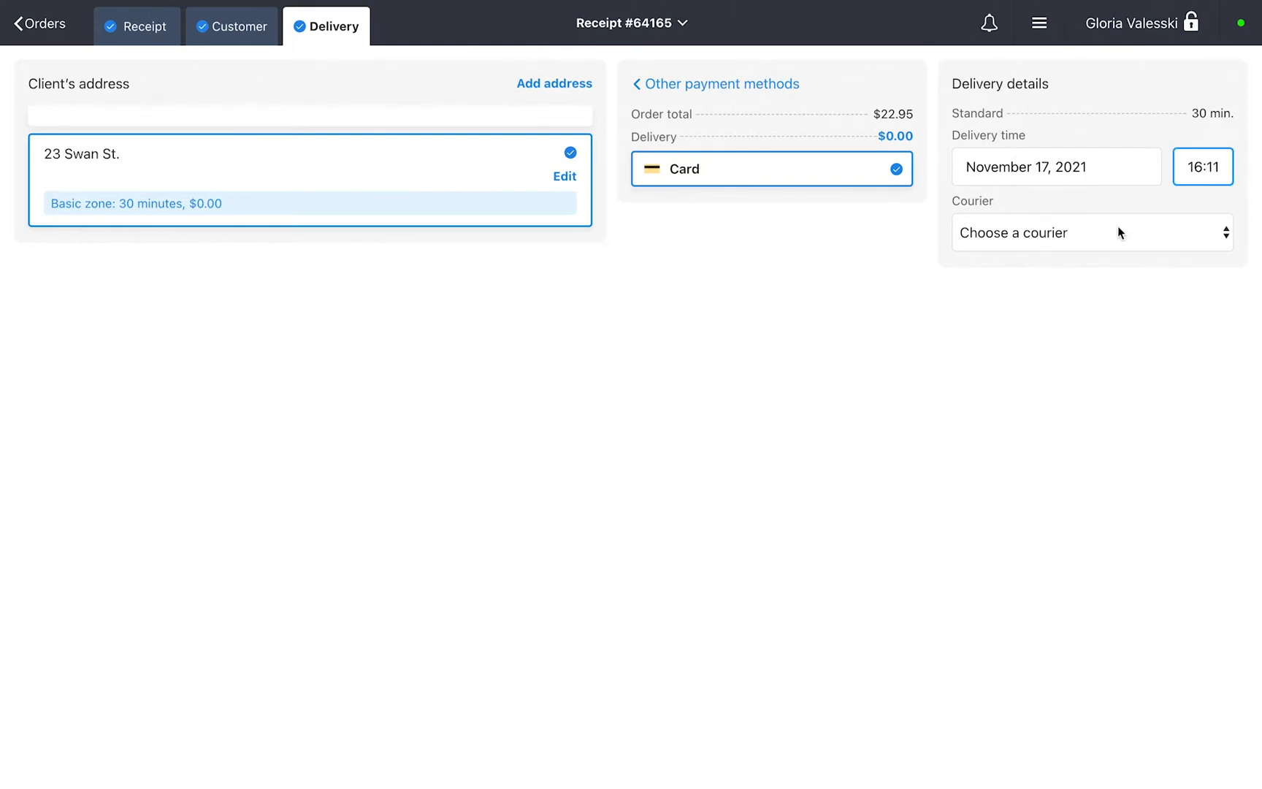
pyautogui.click(38, 24)
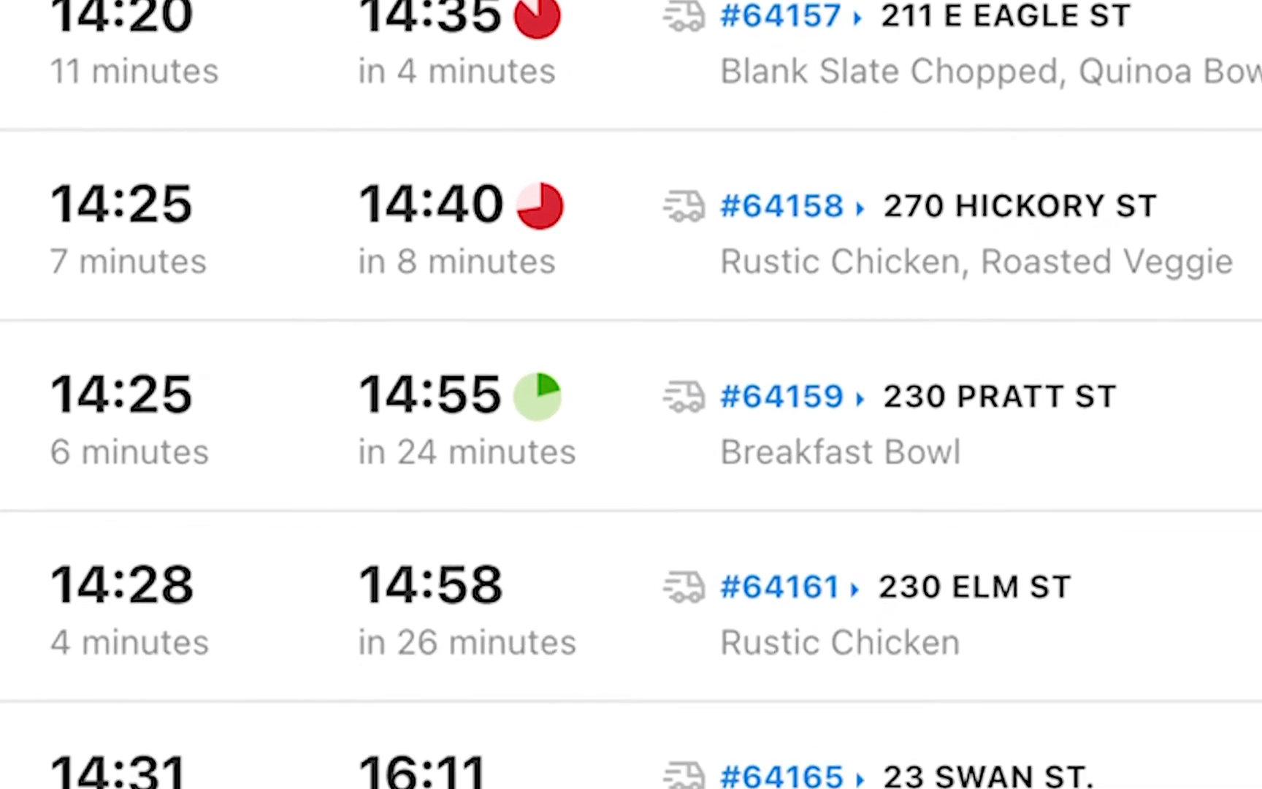
pyautogui.scroll(-3)
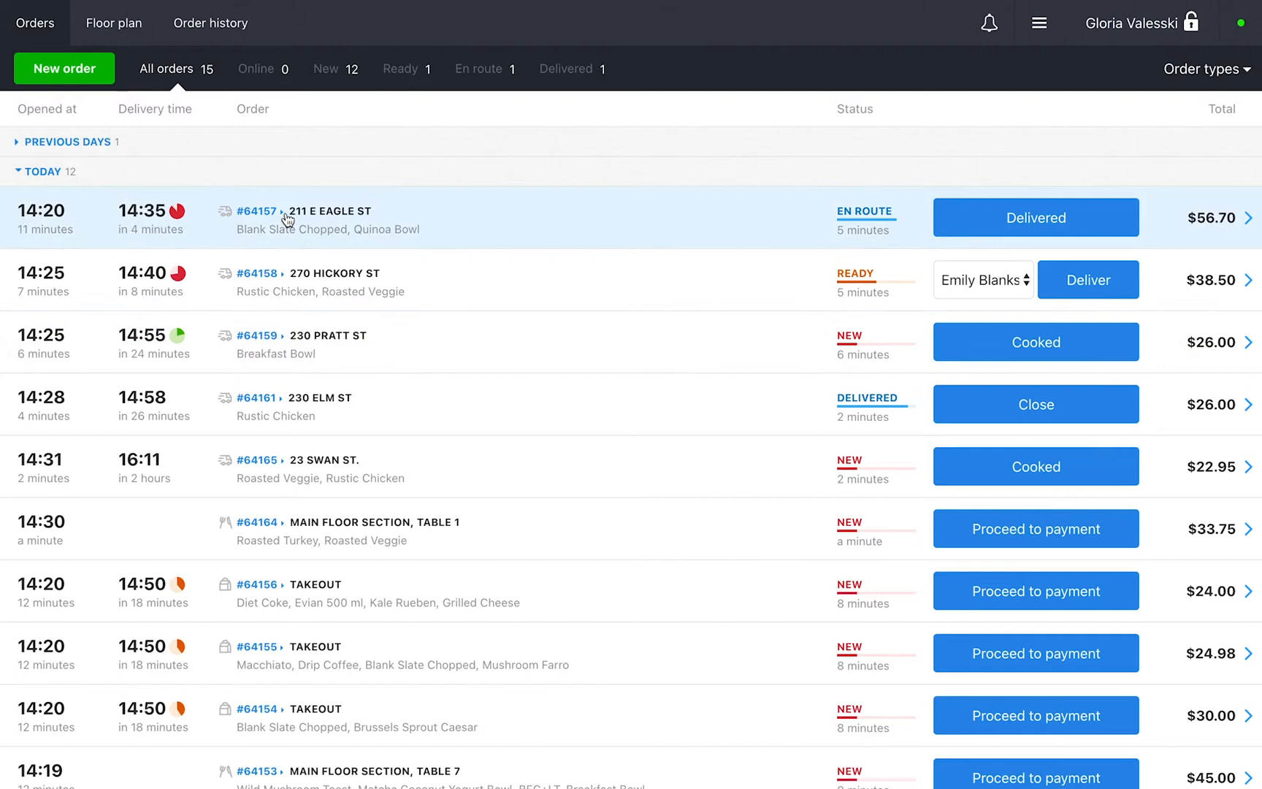
pyautogui.click(257, 211)
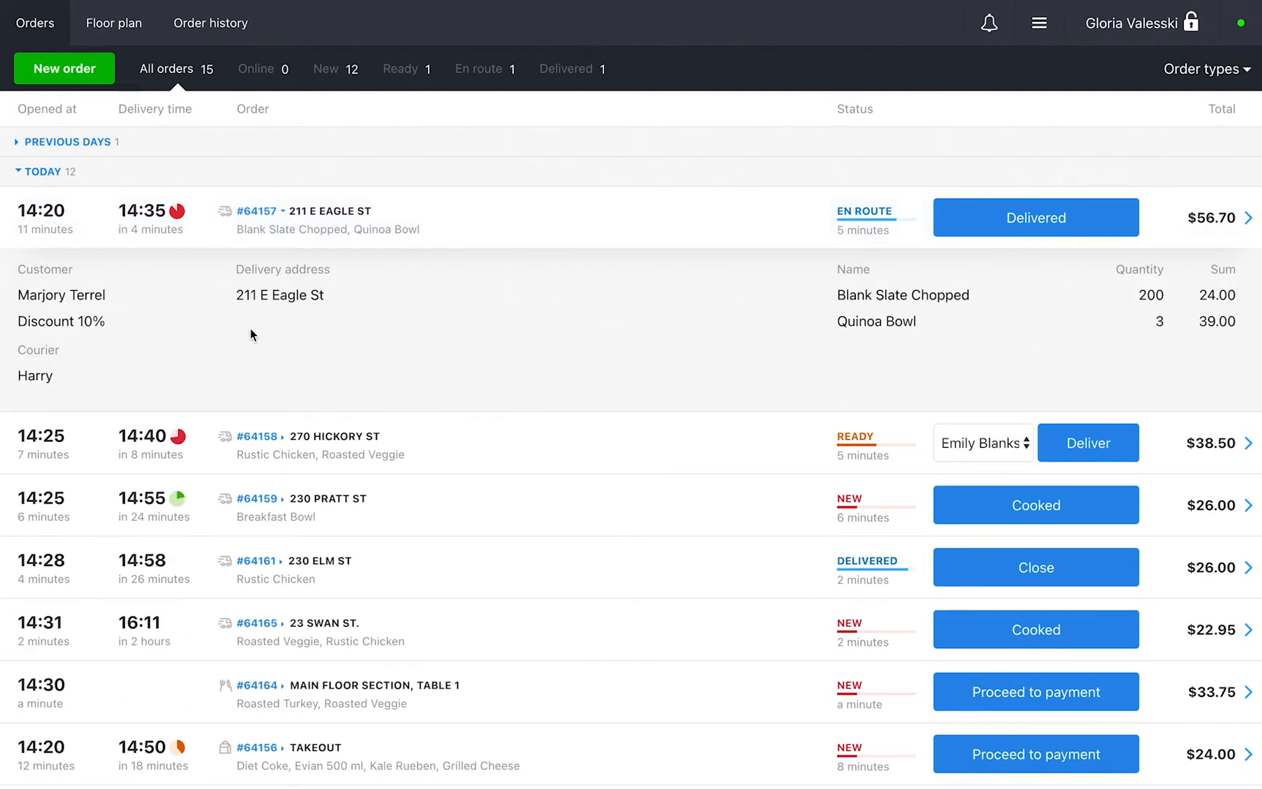
pyautogui.moveTo(981, 337)
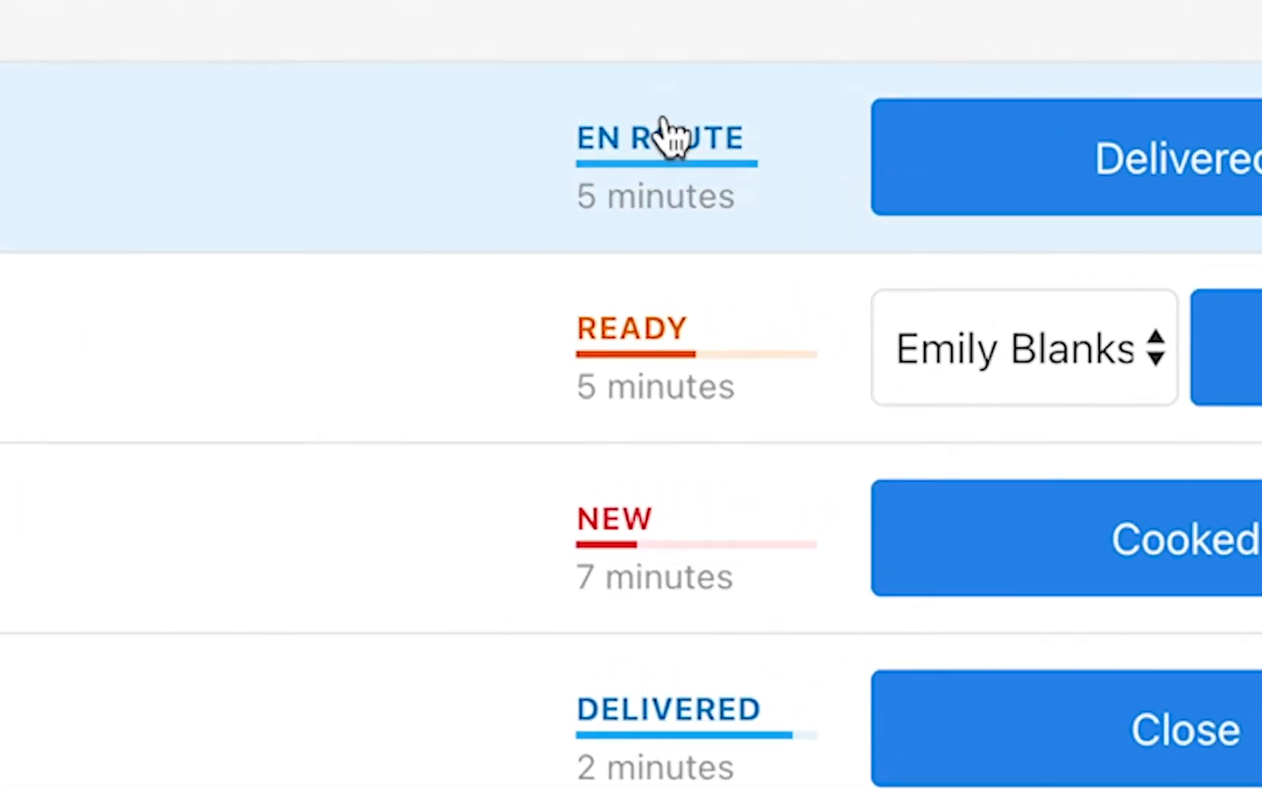
pyautogui.scroll(-3)
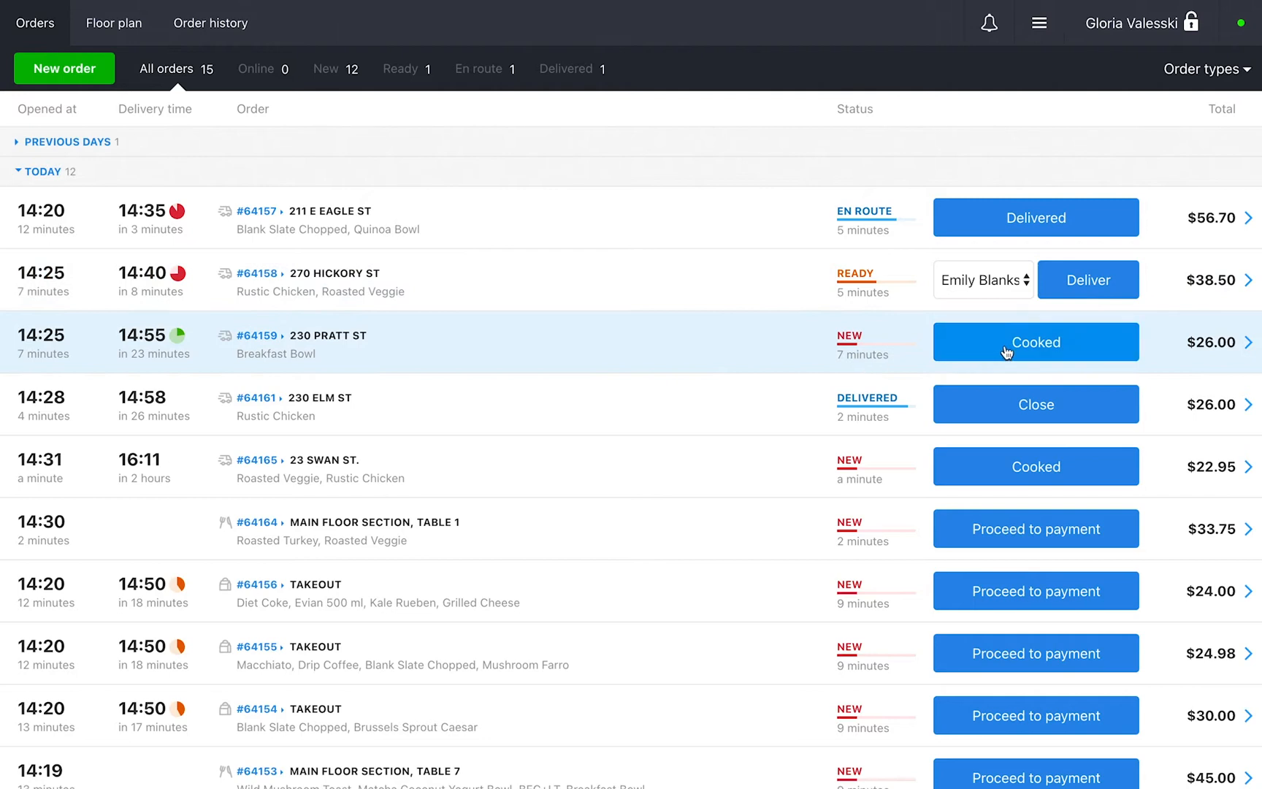
# Step: Dispatch paid order #64159 with courier Taylor, then mark #64157 delivered and close it
pyautogui.click(1035, 341)
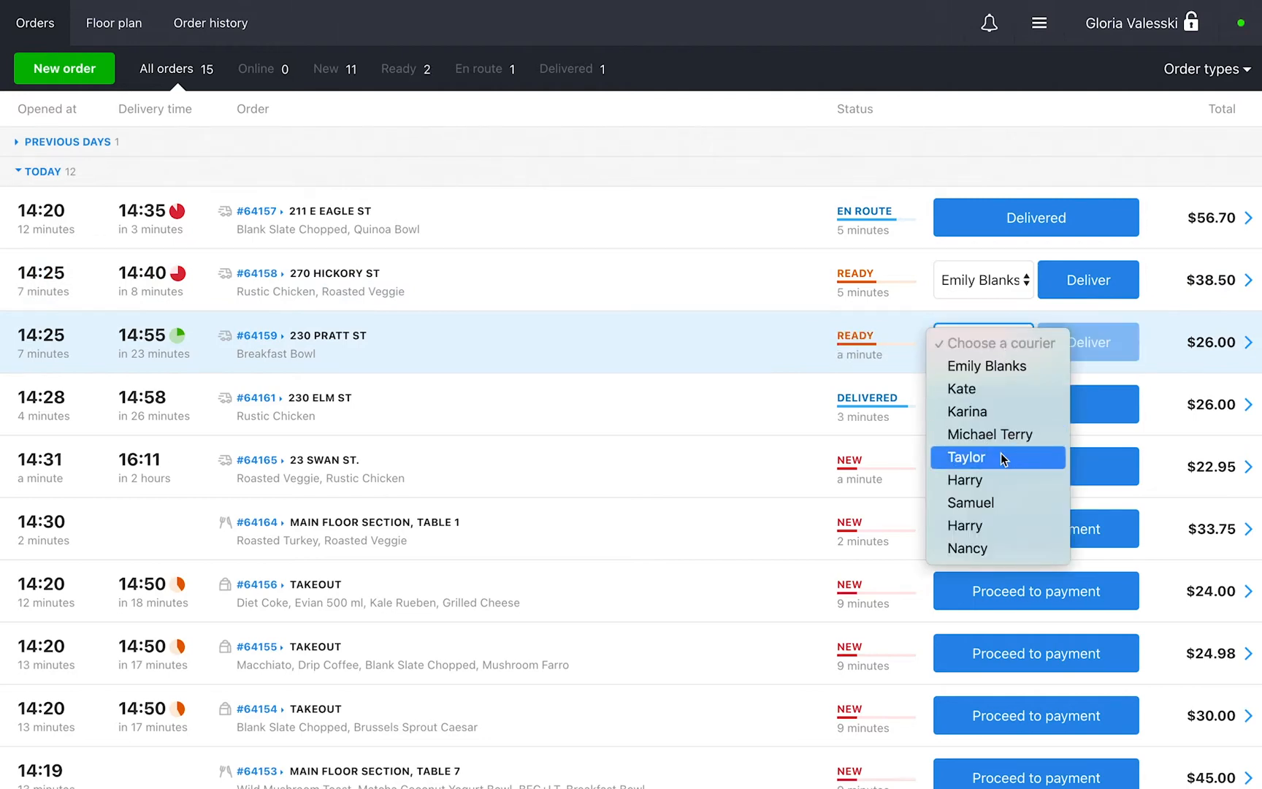
pyautogui.click(965, 457)
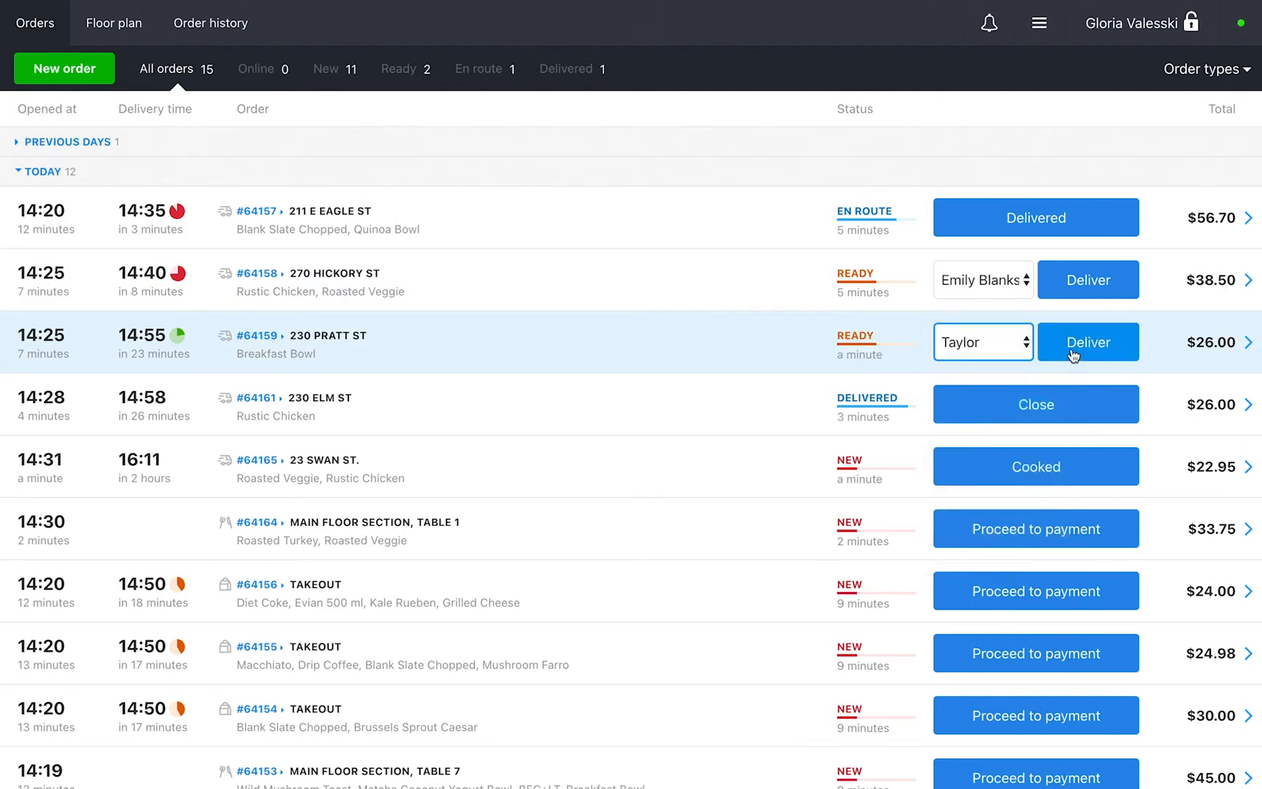
pyautogui.click(1088, 341)
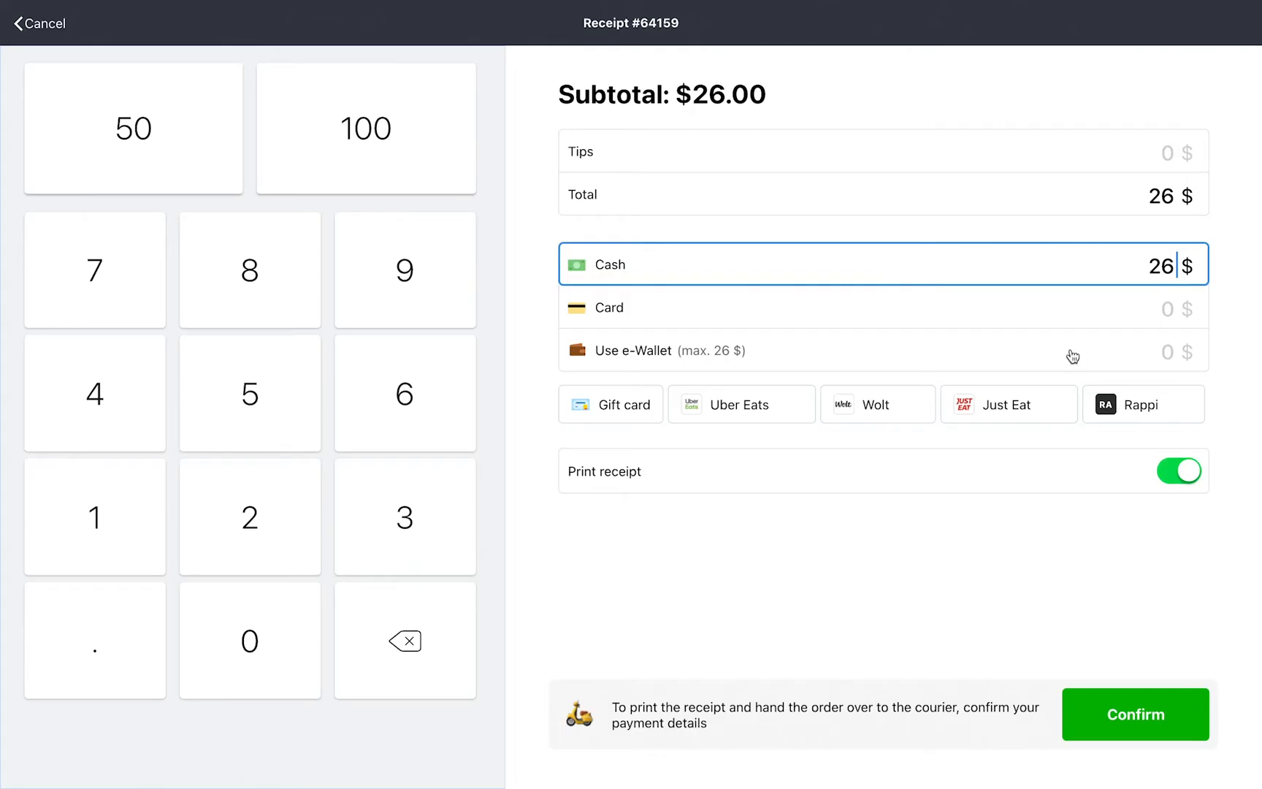
pyautogui.click(1135, 714)
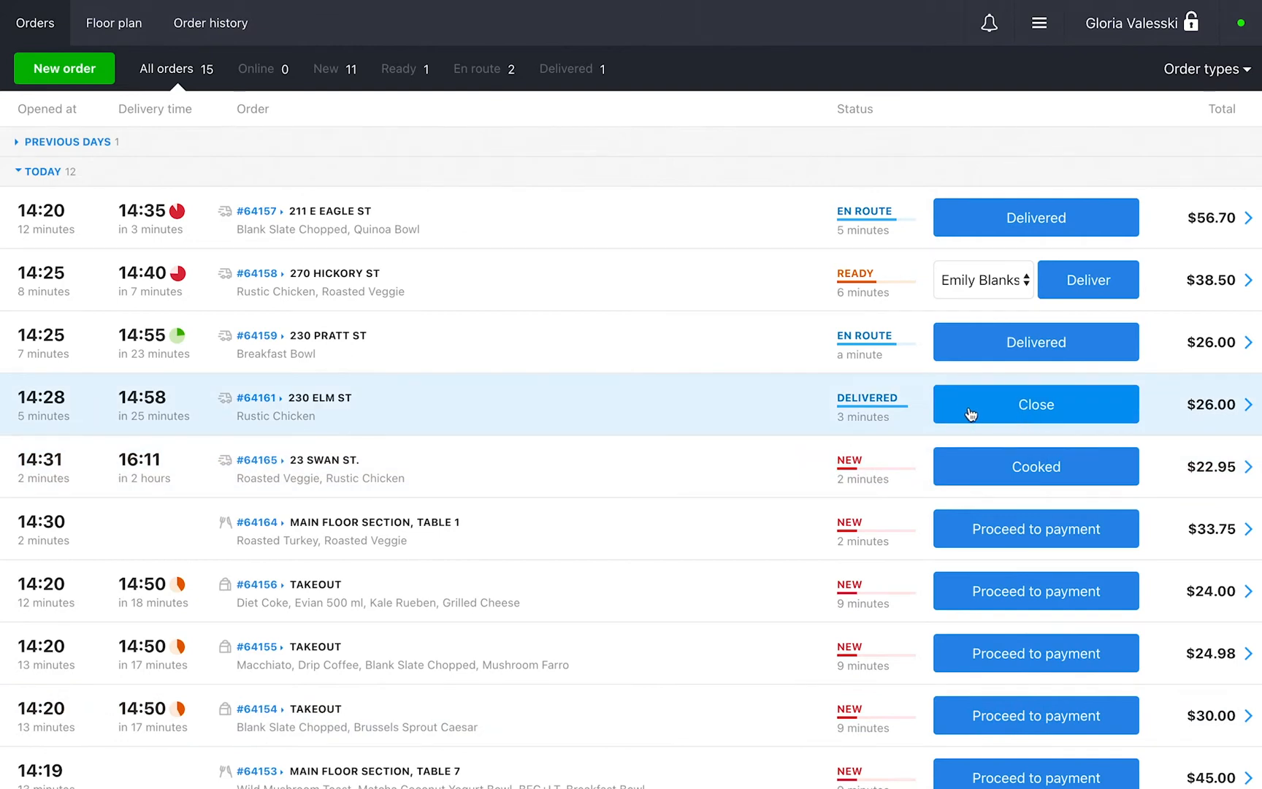
pyautogui.click(1035, 216)
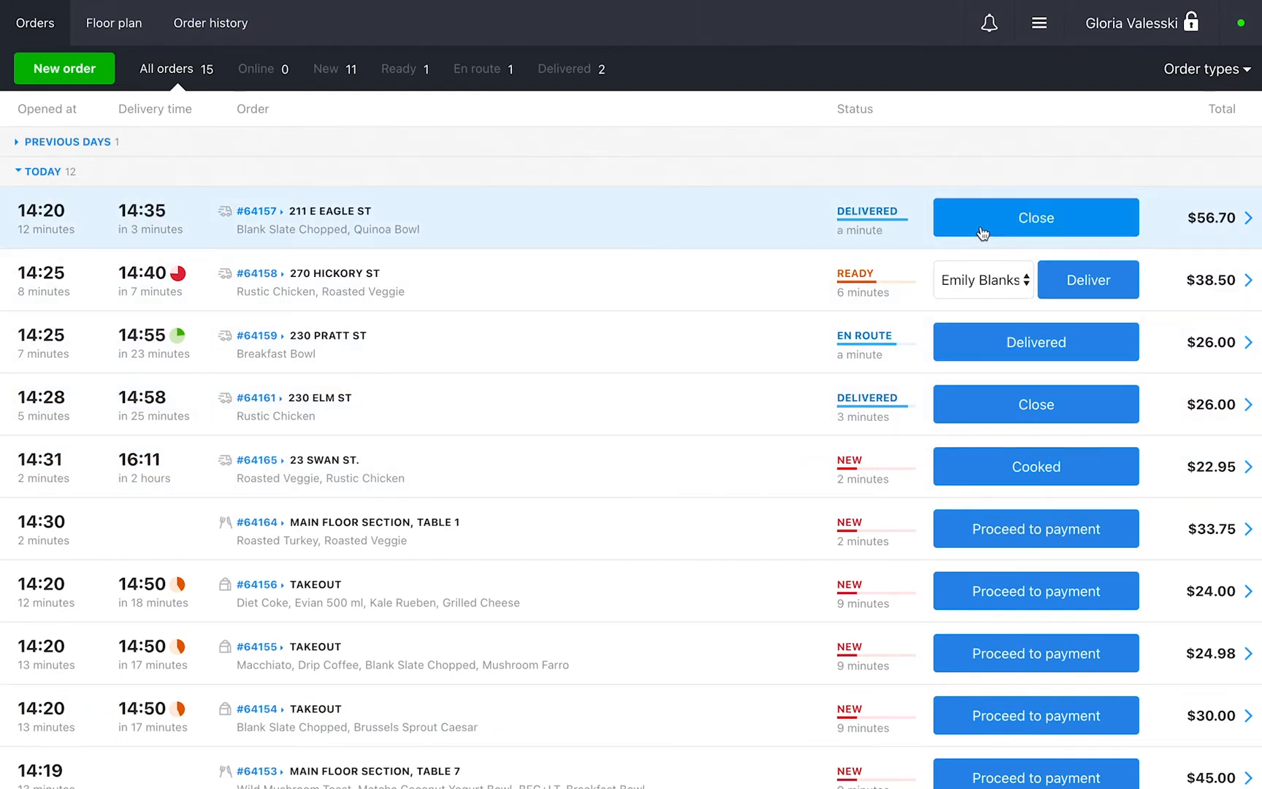
pyautogui.click(1034, 218)
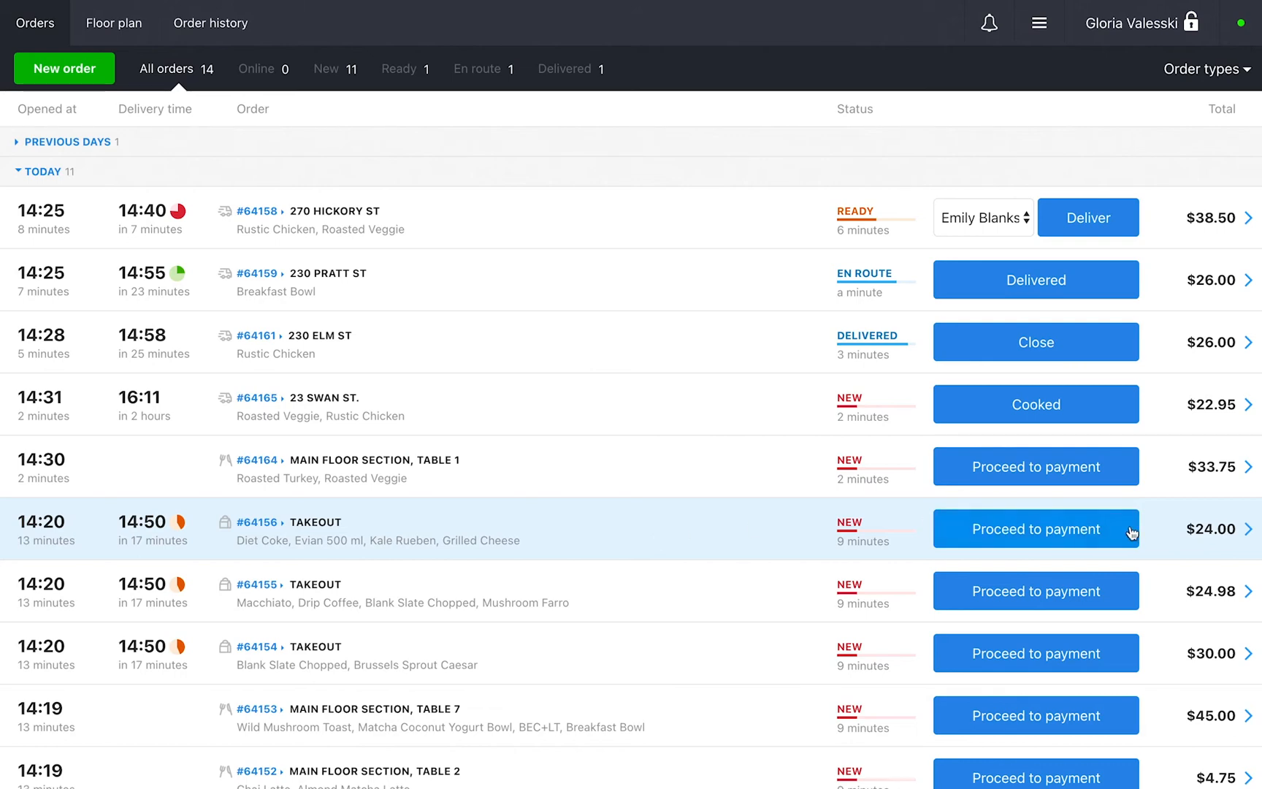
# Step: Change takeout order #64156's type to Delivery, due at 15:03
pyautogui.click(1035, 529)
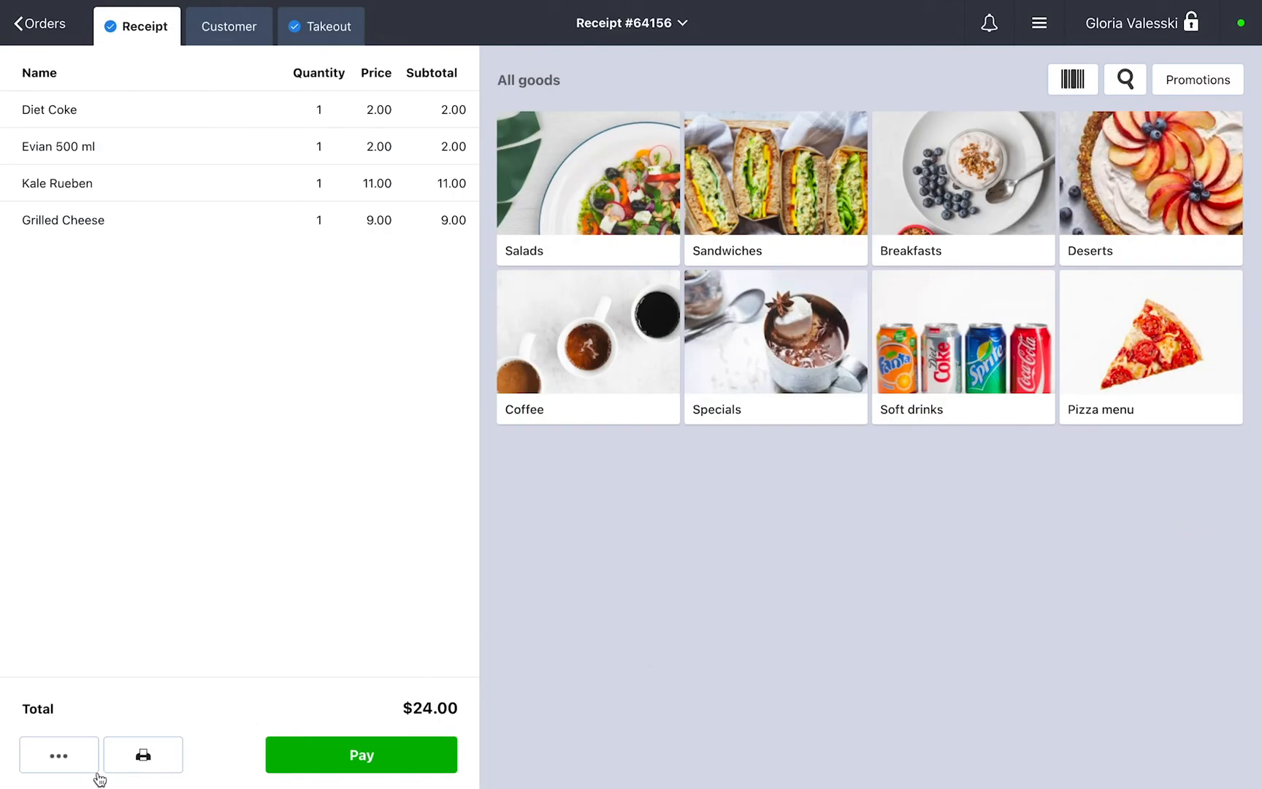
pyautogui.click(58, 755)
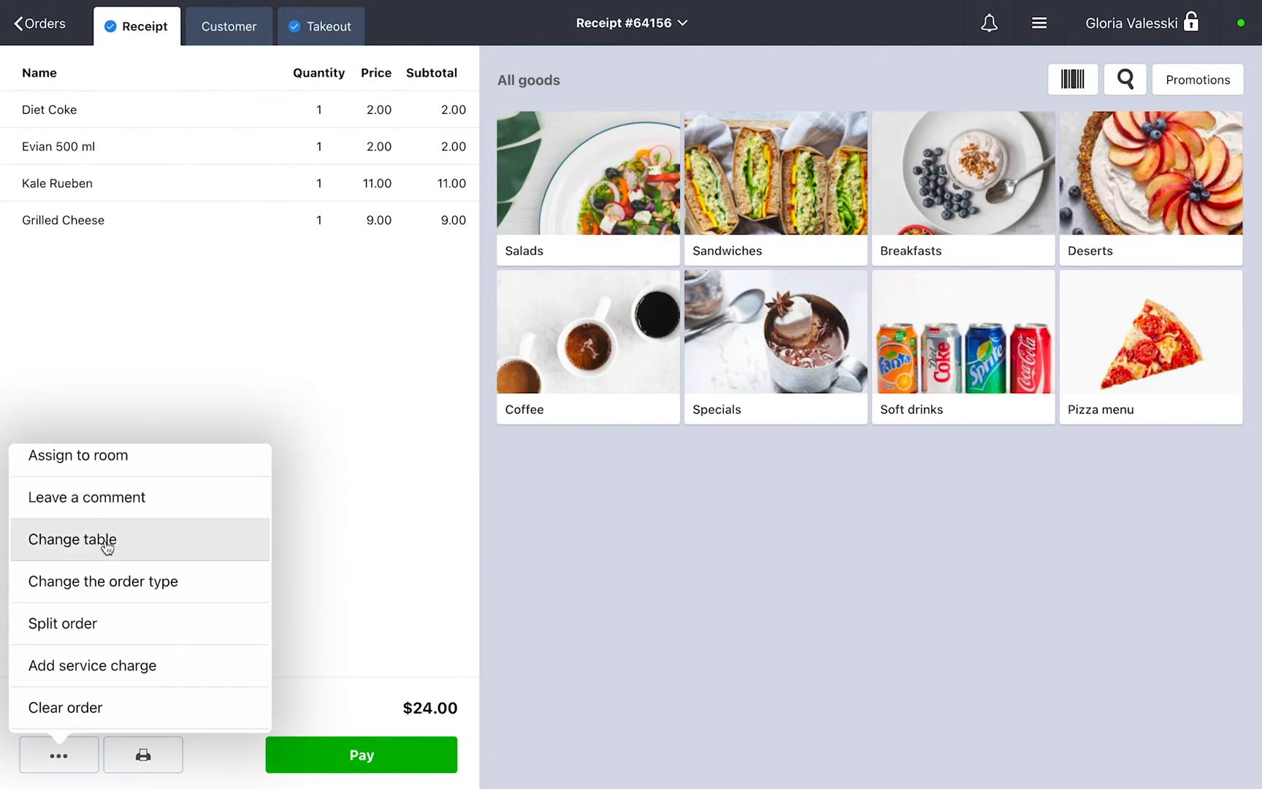
pyautogui.click(103, 582)
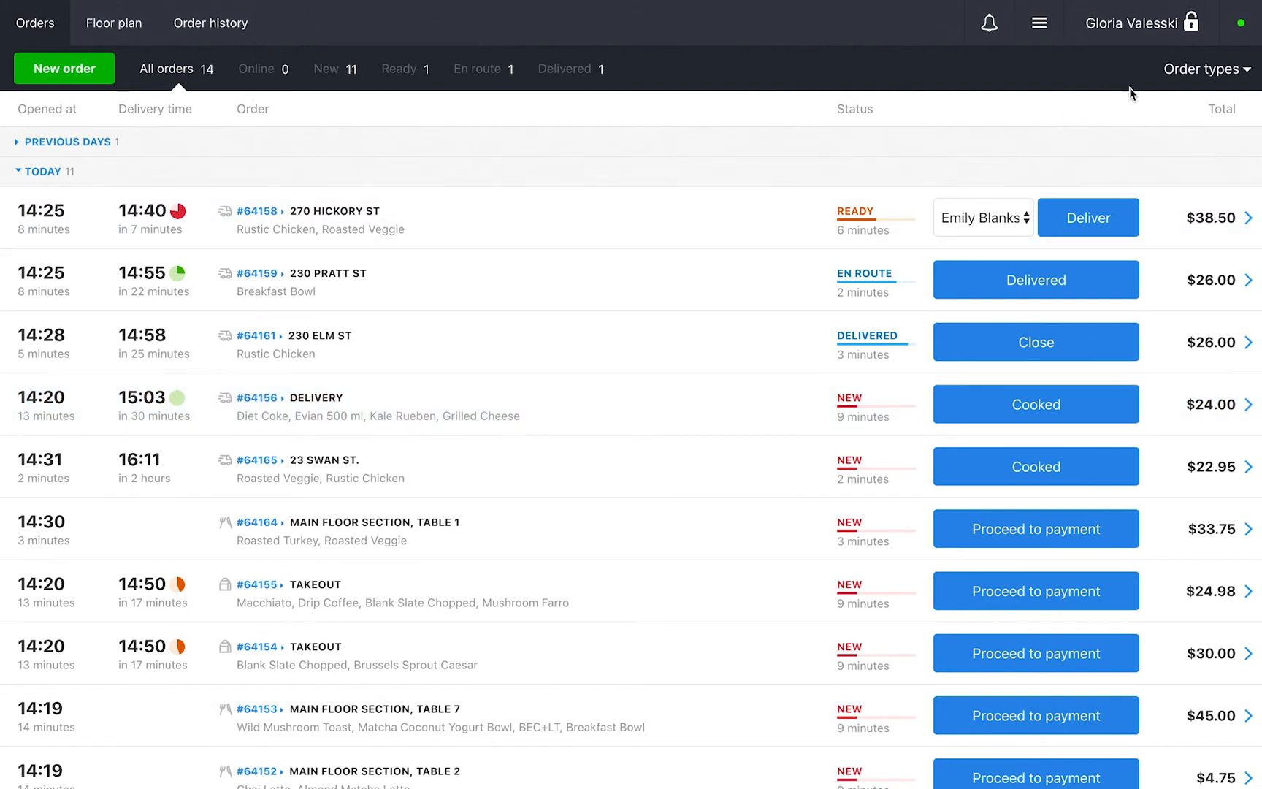
pyautogui.click(1203, 70)
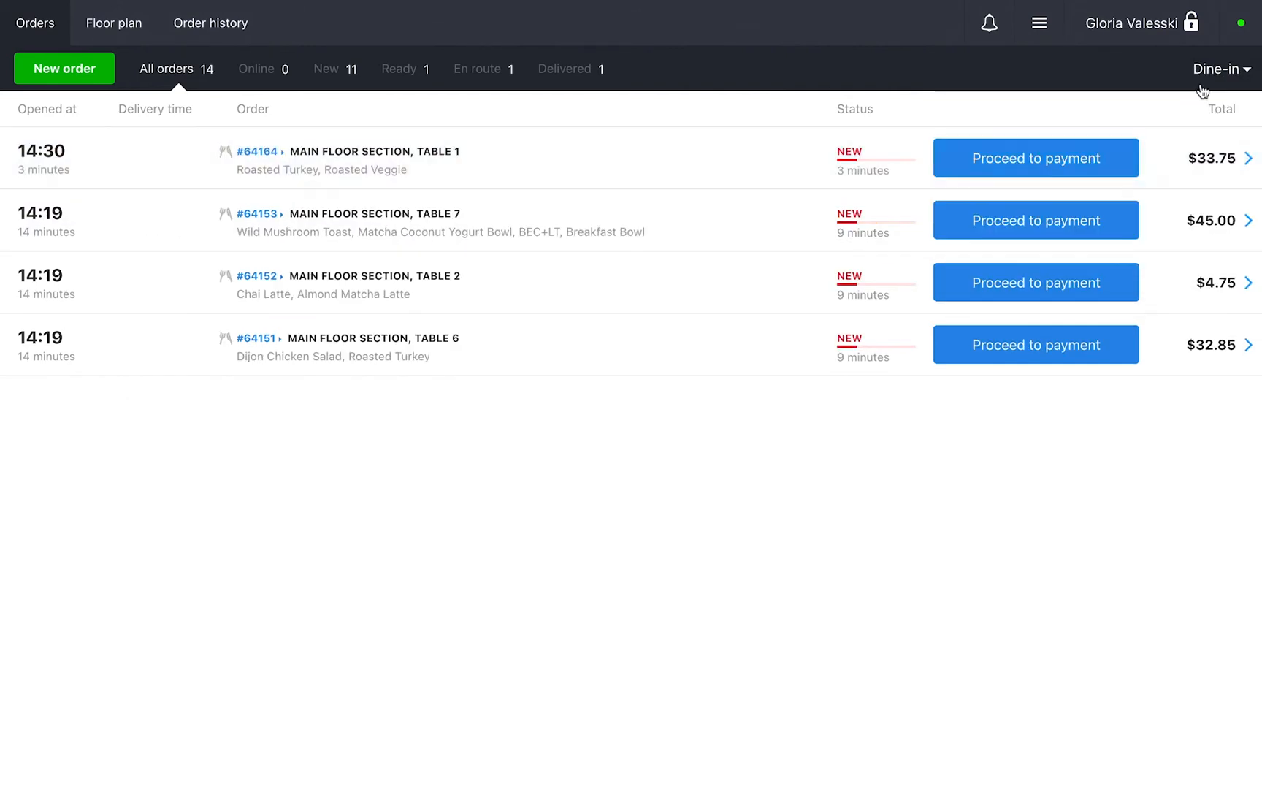
pyautogui.click(1220, 69)
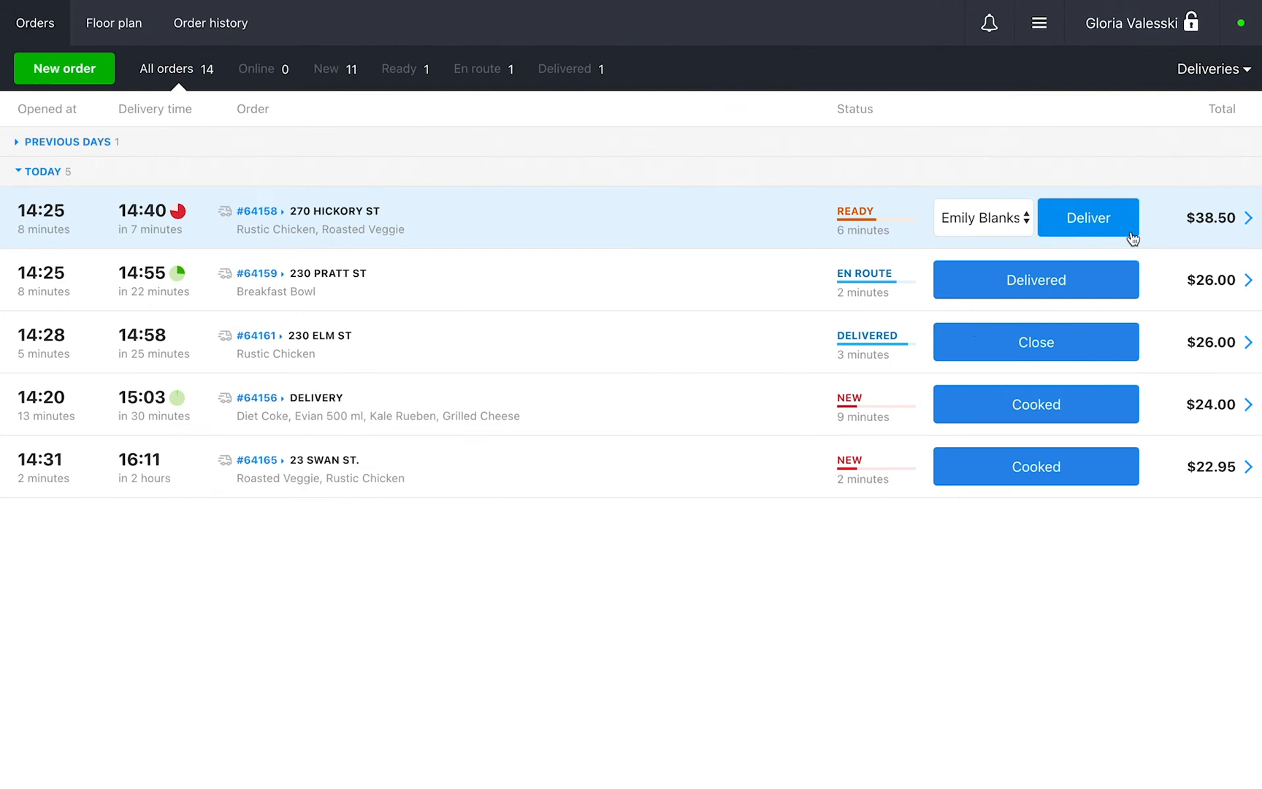
pyautogui.click(1206, 68)
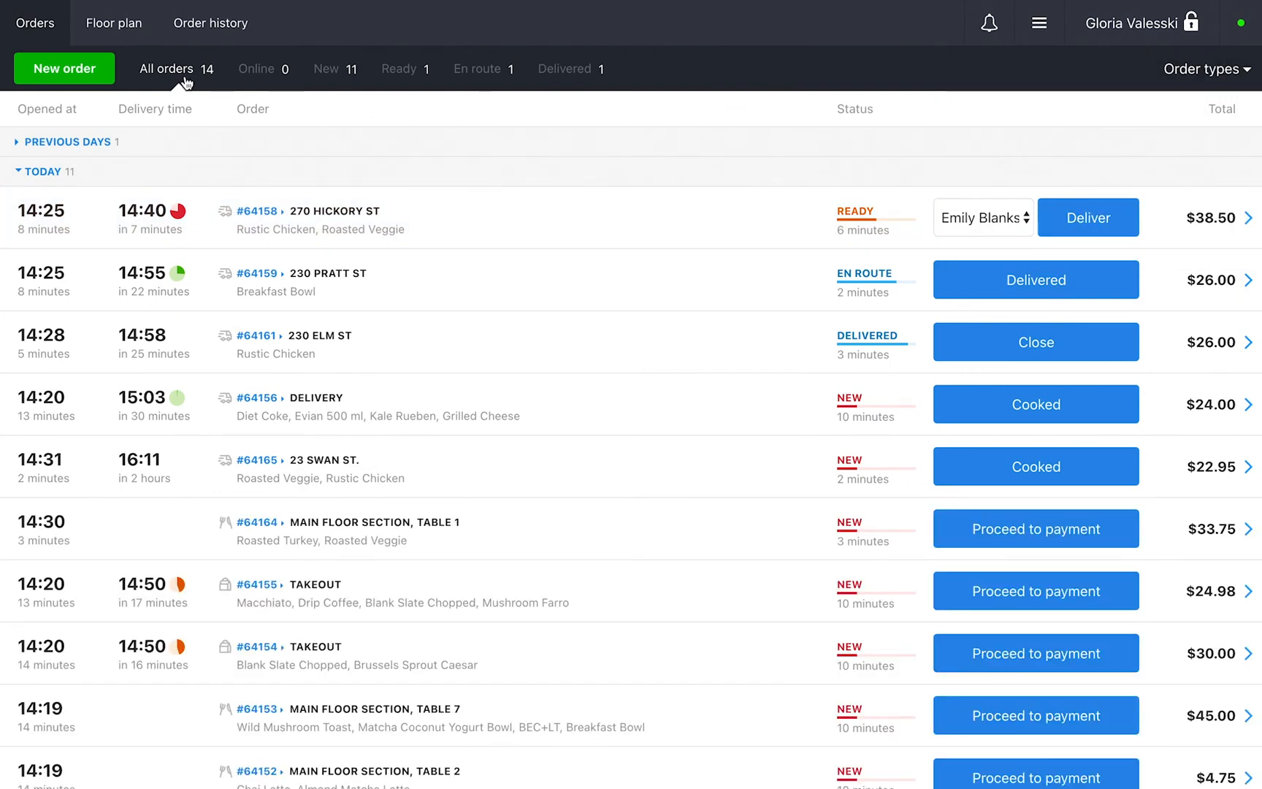
pyautogui.click(326, 69)
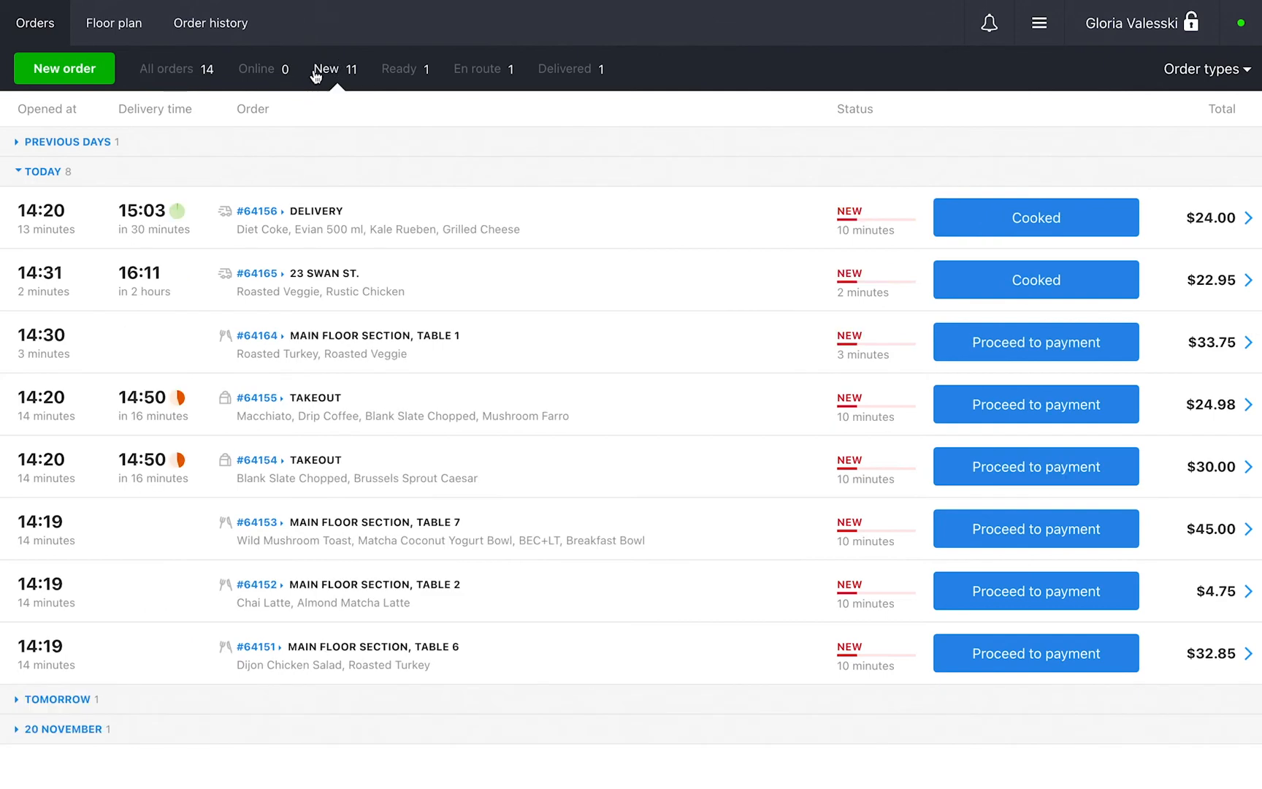
pyautogui.click(398, 69)
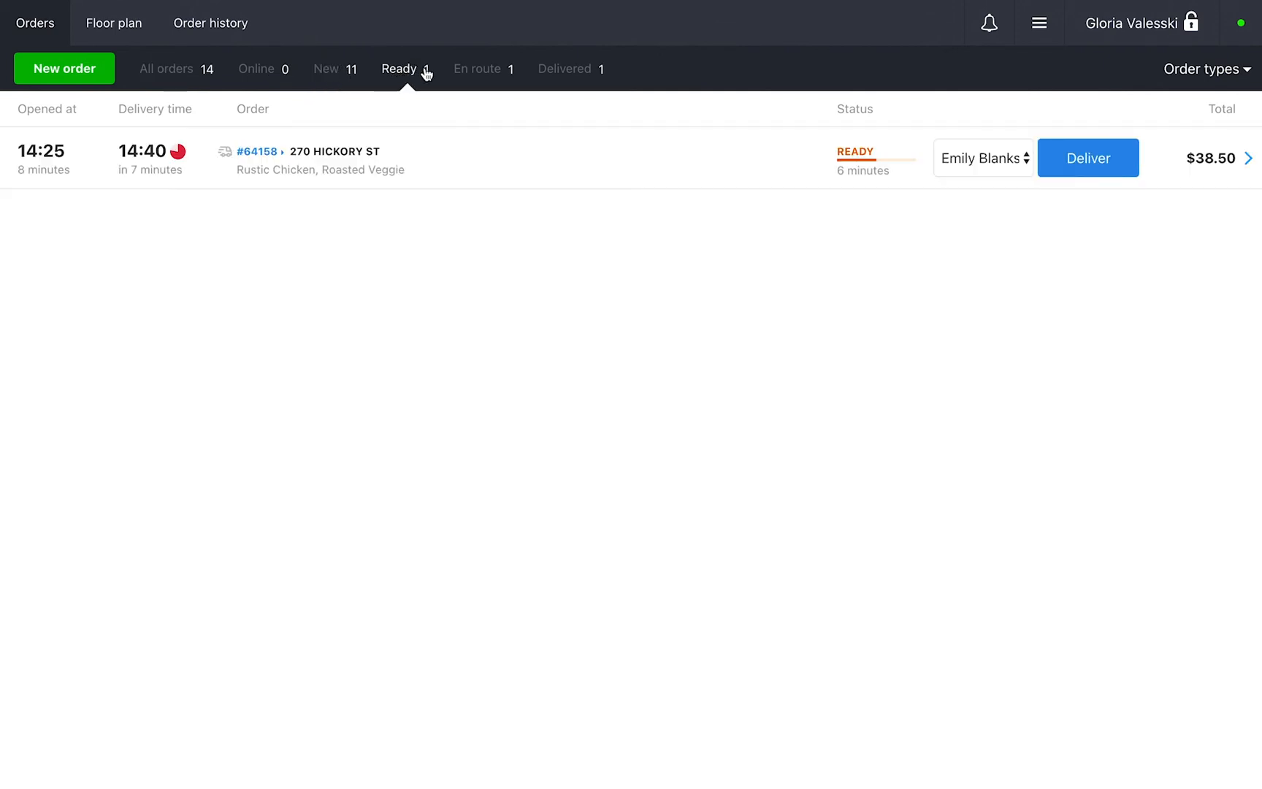
pyautogui.click(566, 69)
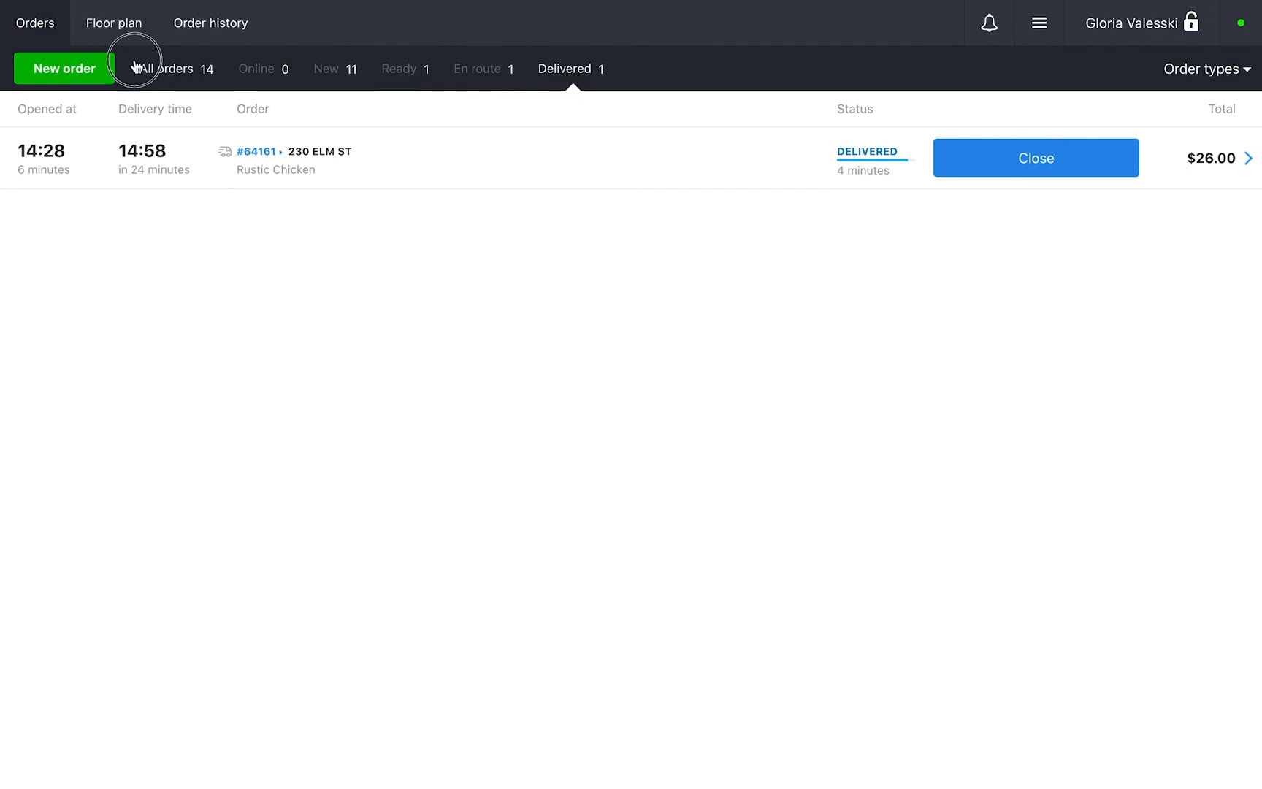
pyautogui.click(166, 69)
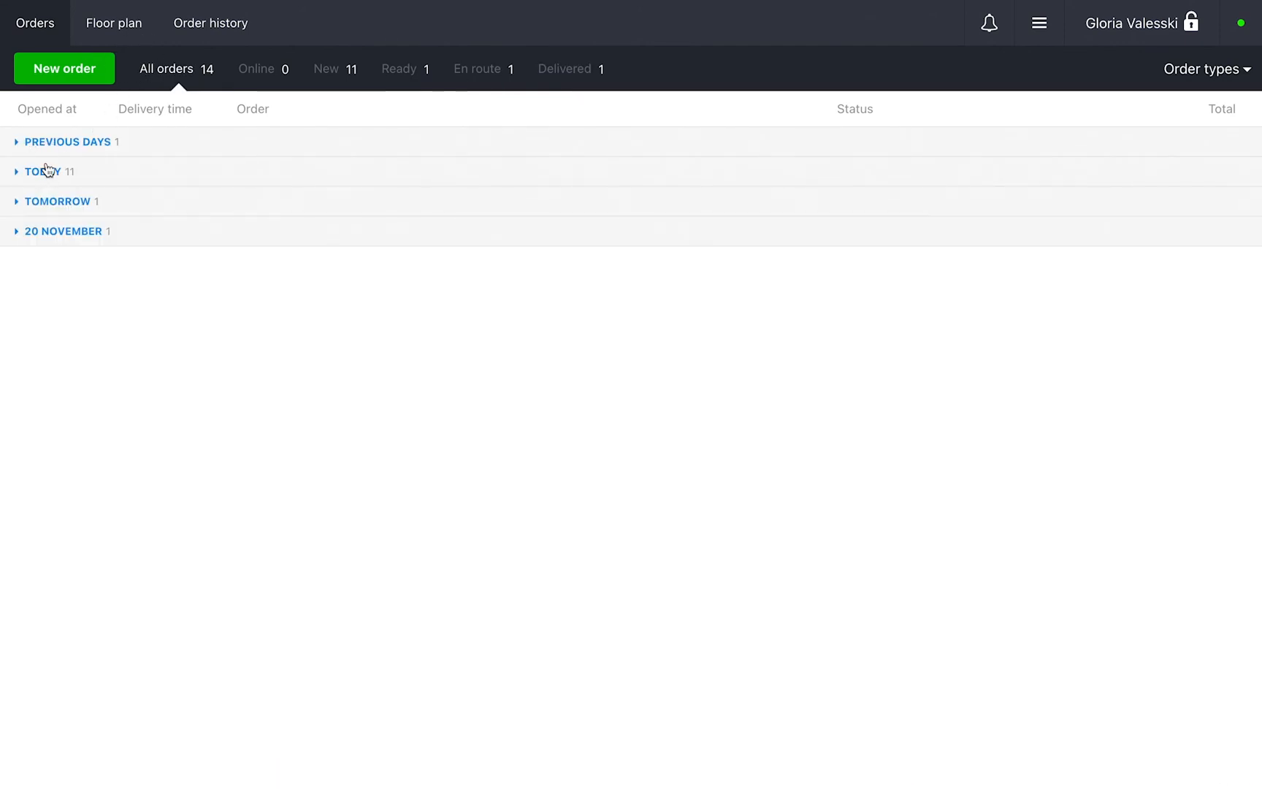
# Step: Expand the TOMORROW and 20 NOVEMBER groups to reveal takeouts #64160 and #64163
pyautogui.click(68, 142)
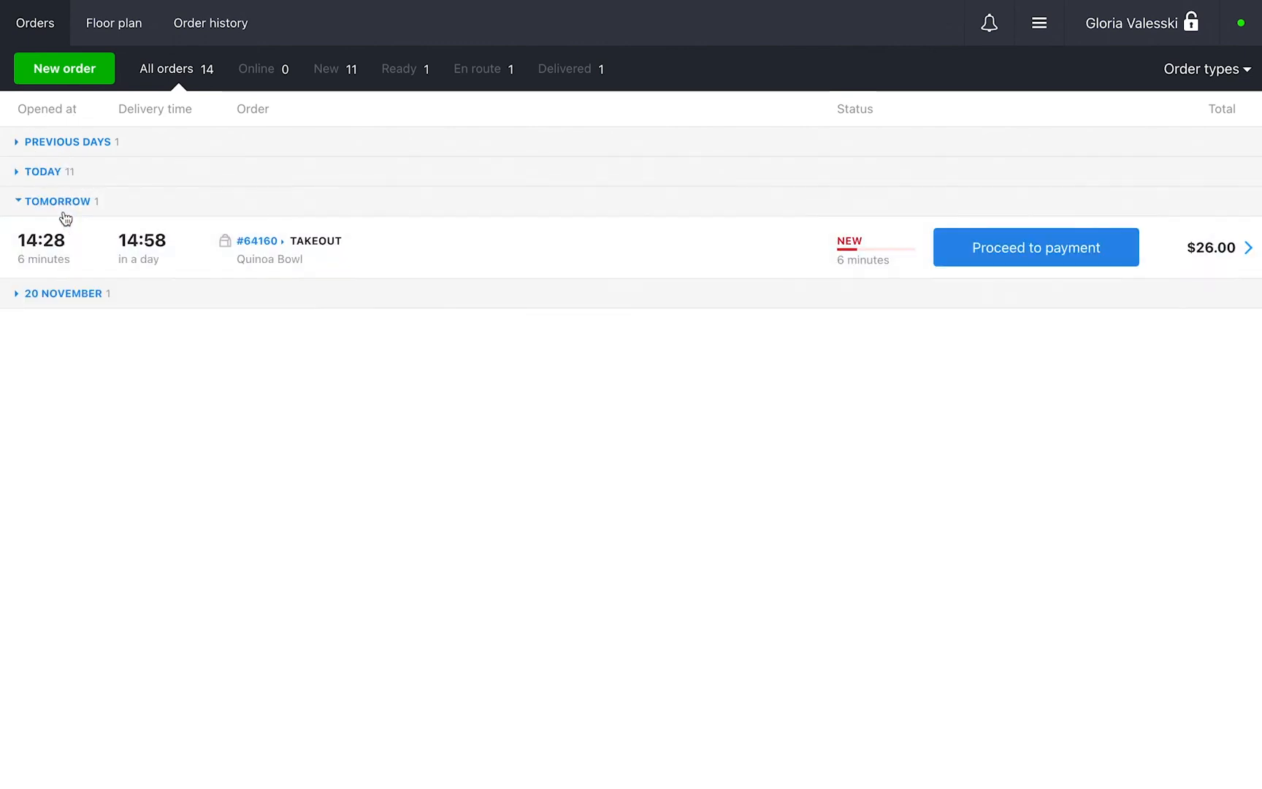
pyautogui.click(62, 293)
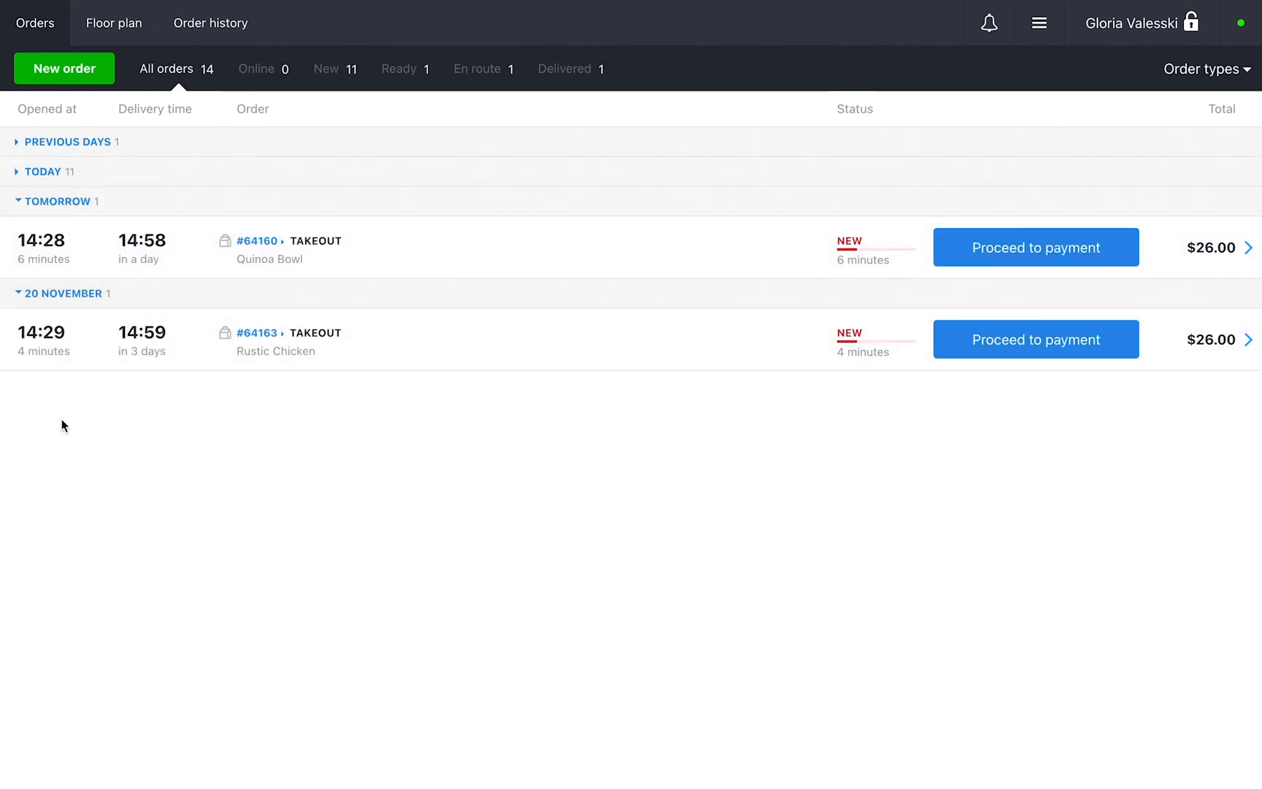